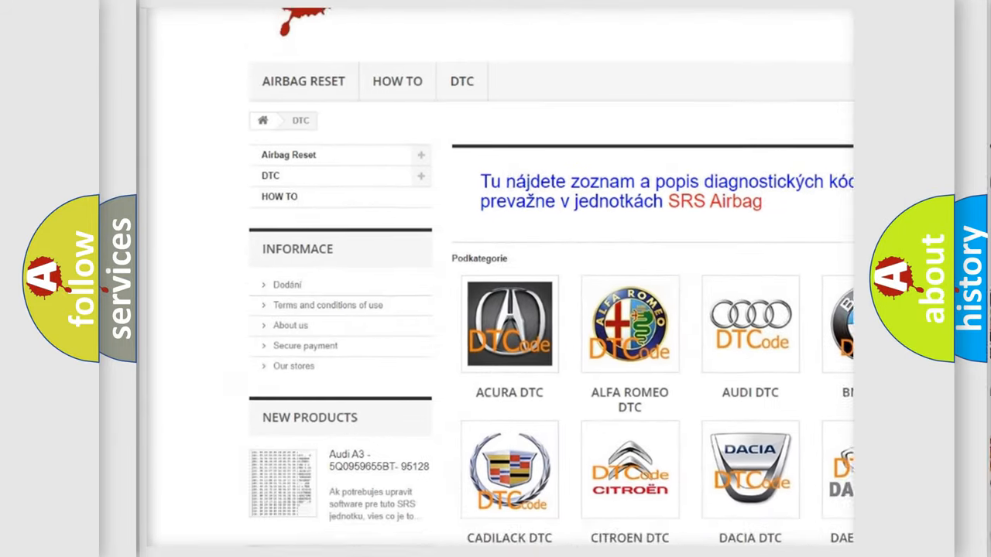
scroll("down", 3)
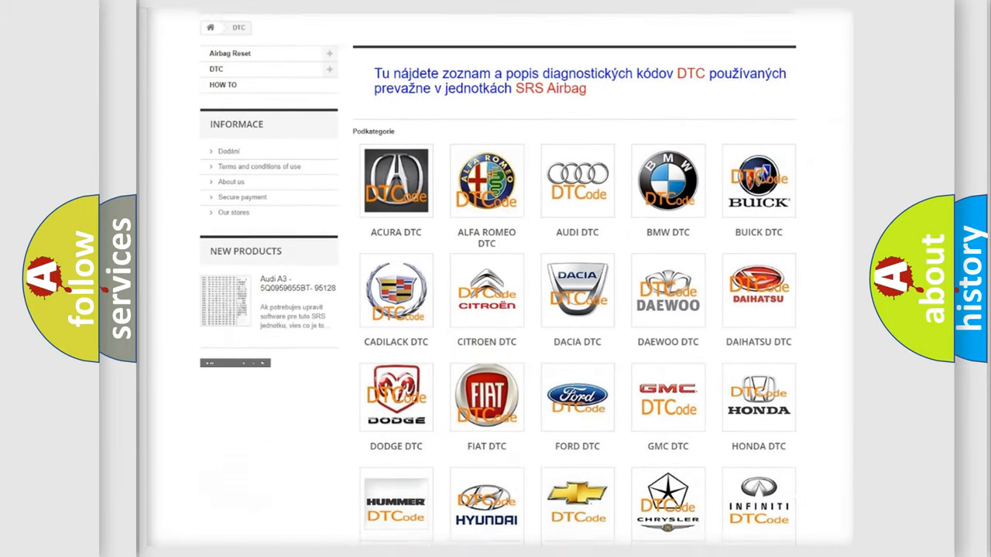
scroll("down", 3)
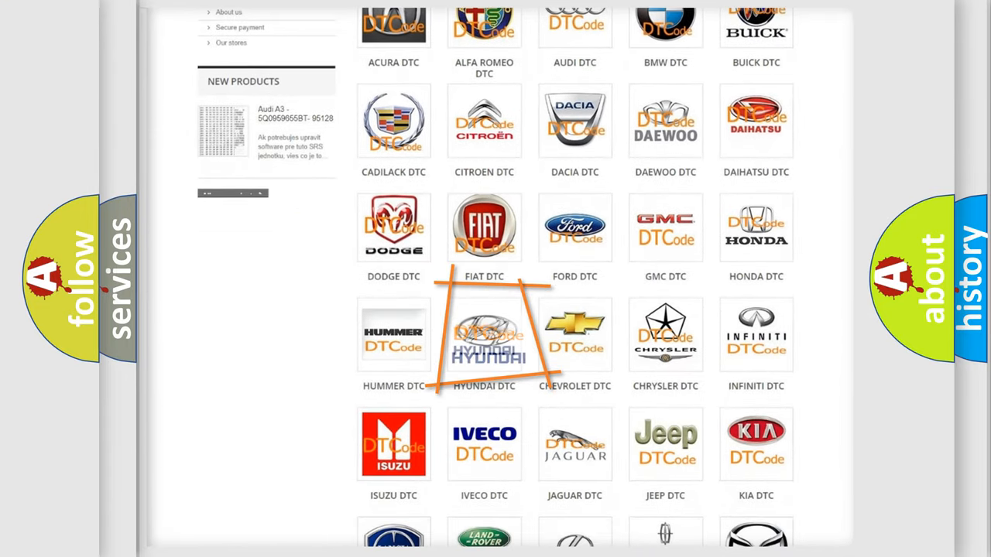